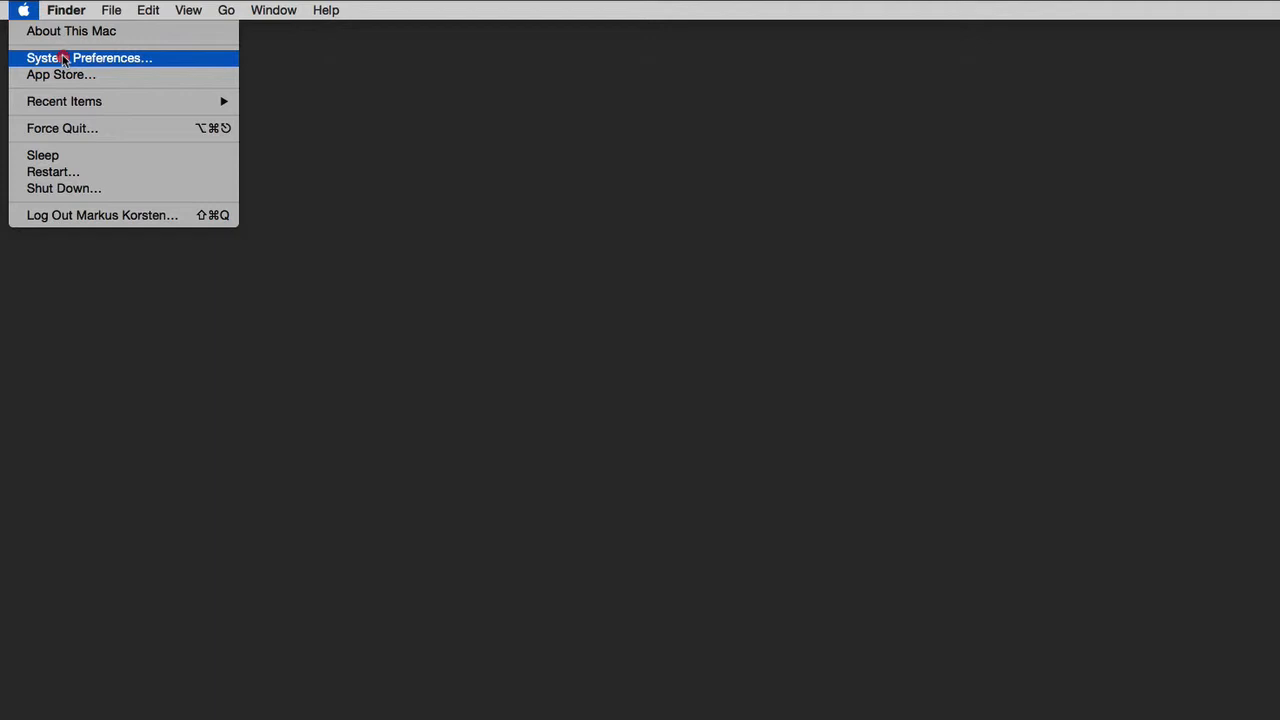
- Choose System Preferences… from the Apple menu in Finder
{"action": "left_click", "coordinate": [89, 57]}
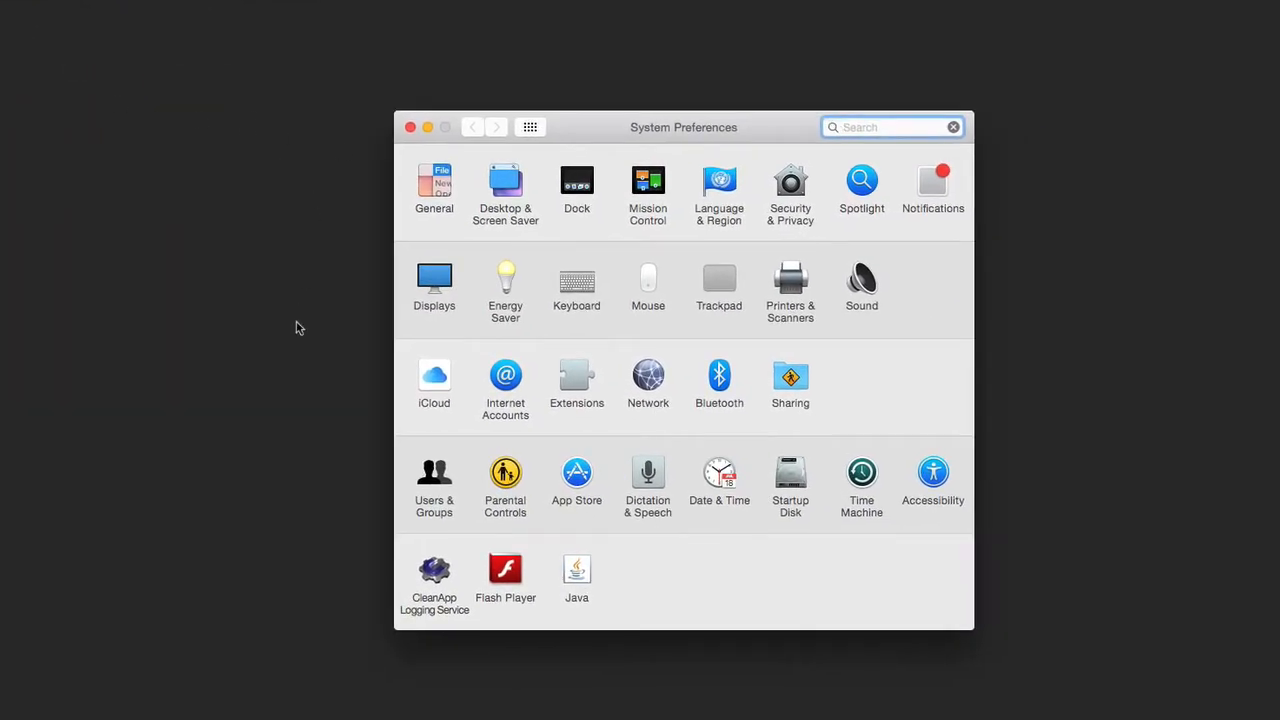
{"action": "mouse_move", "coordinate": [472, 263]}
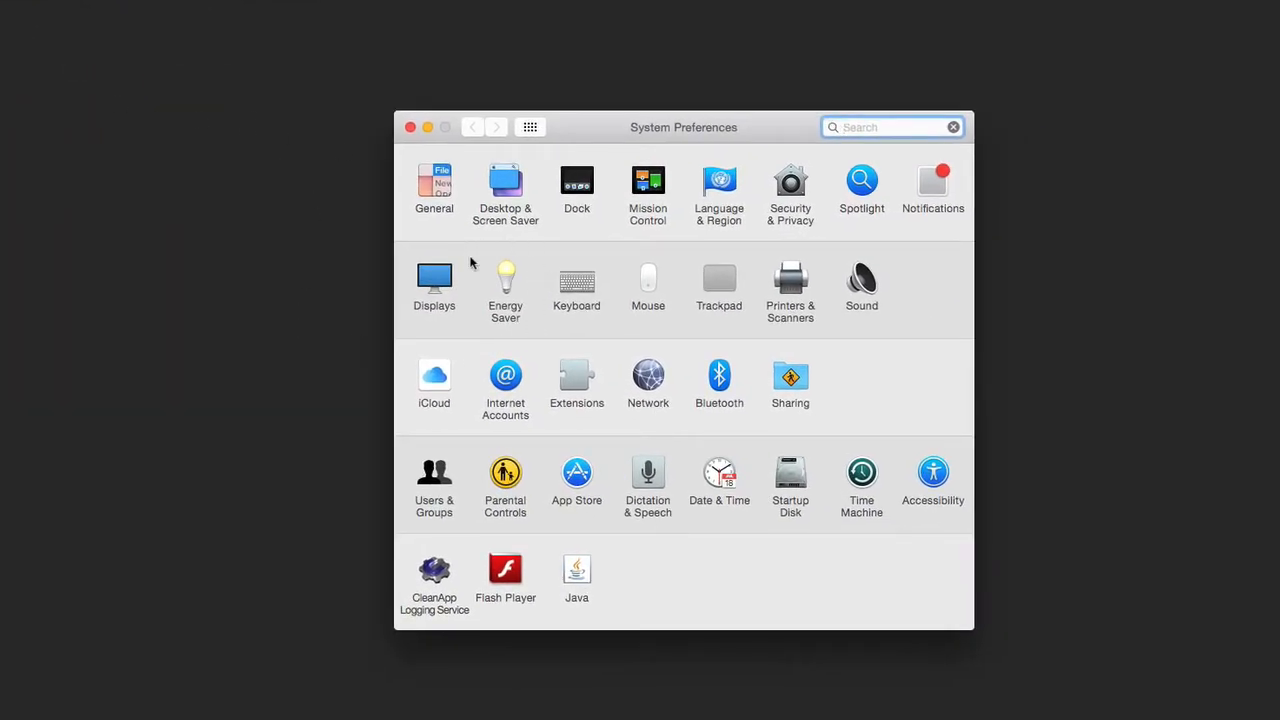
- Open the Energy Saver pane with computer and display sleep settings
{"action": "left_click", "coordinate": [505, 285]}
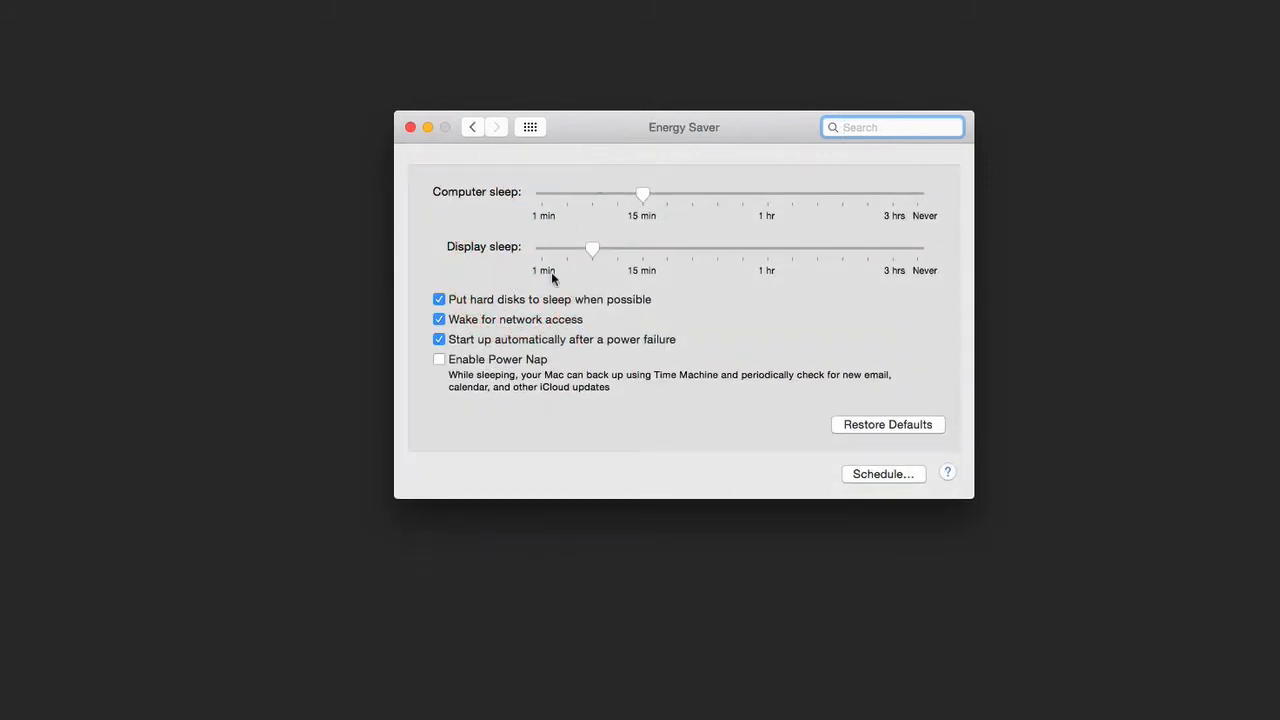
{"action": "mouse_move", "coordinate": [425, 347]}
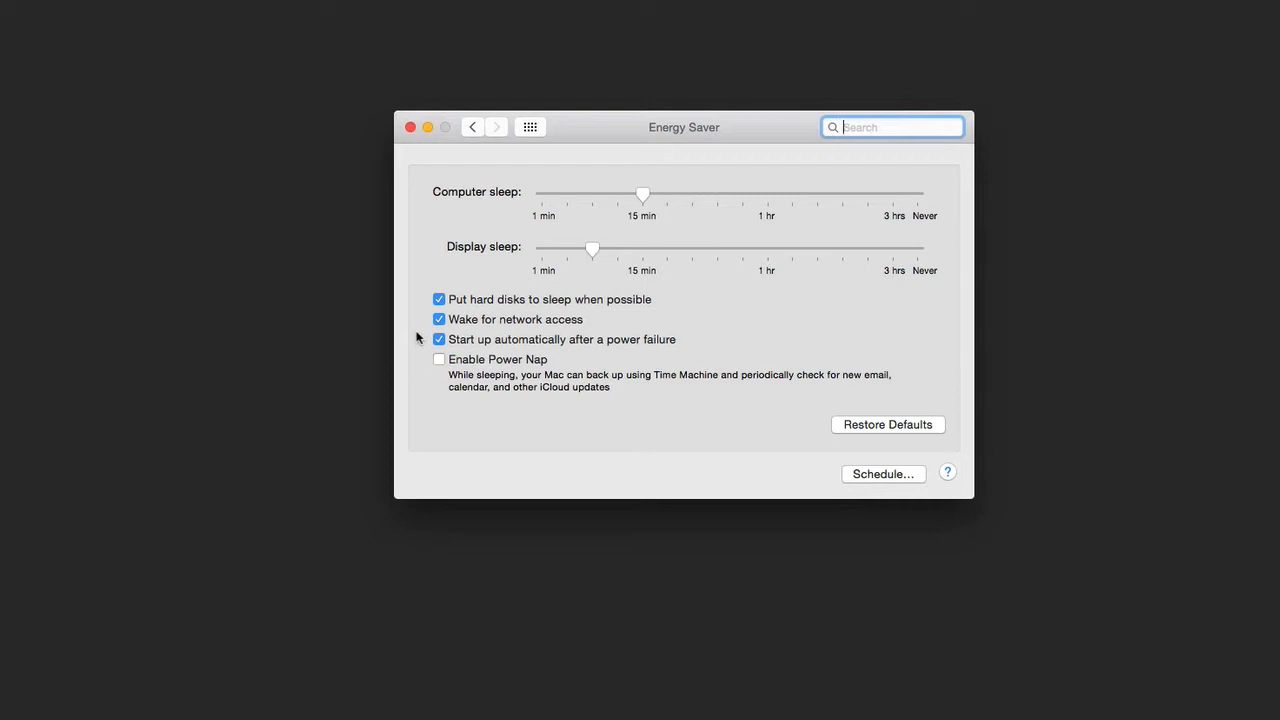
{"action": "mouse_move", "coordinate": [417, 366]}
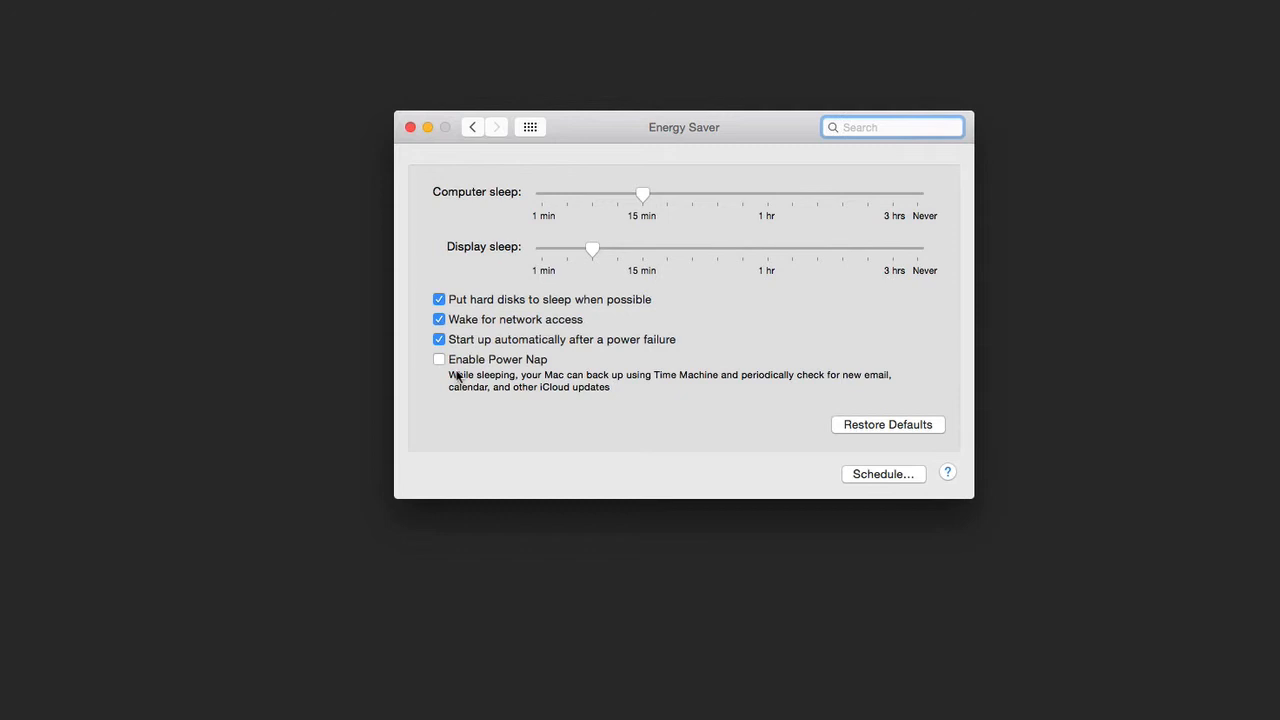
- Enable Power Nap in the Energy Saver pane, then use the window's top-right control twice
{"action": "left_click", "coordinate": [439, 359]}
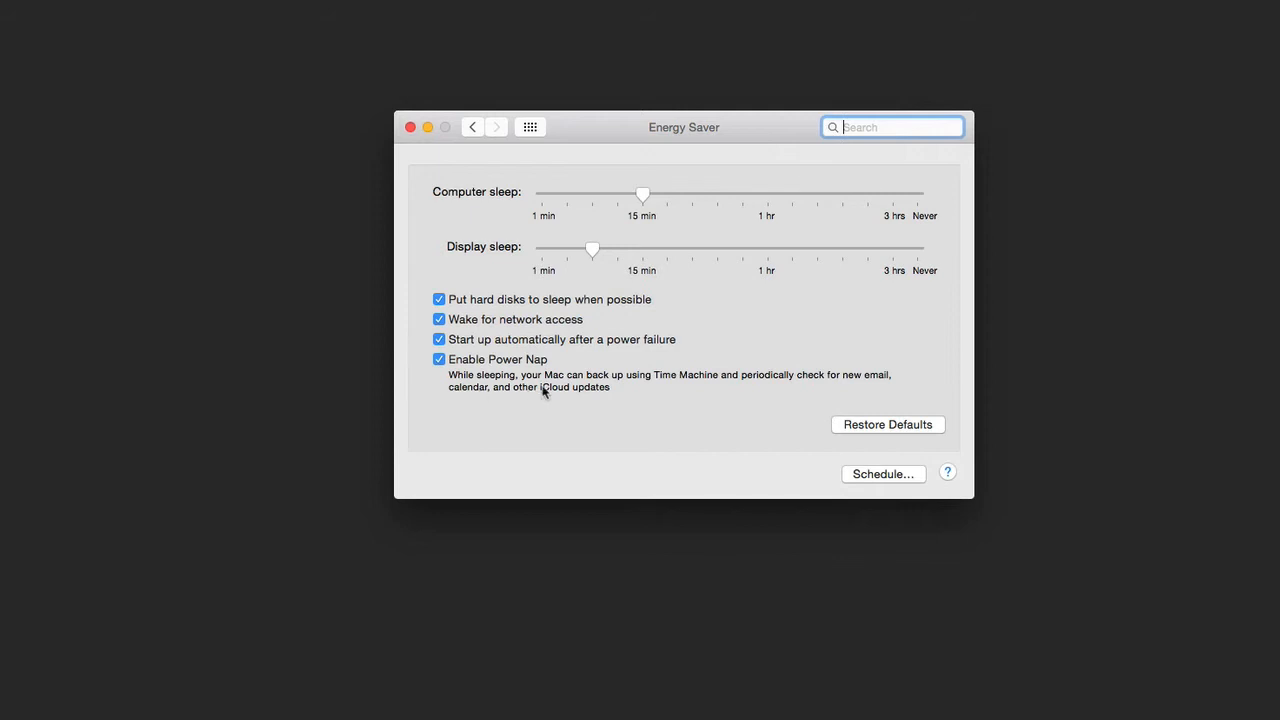
{"action": "mouse_move", "coordinate": [698, 388]}
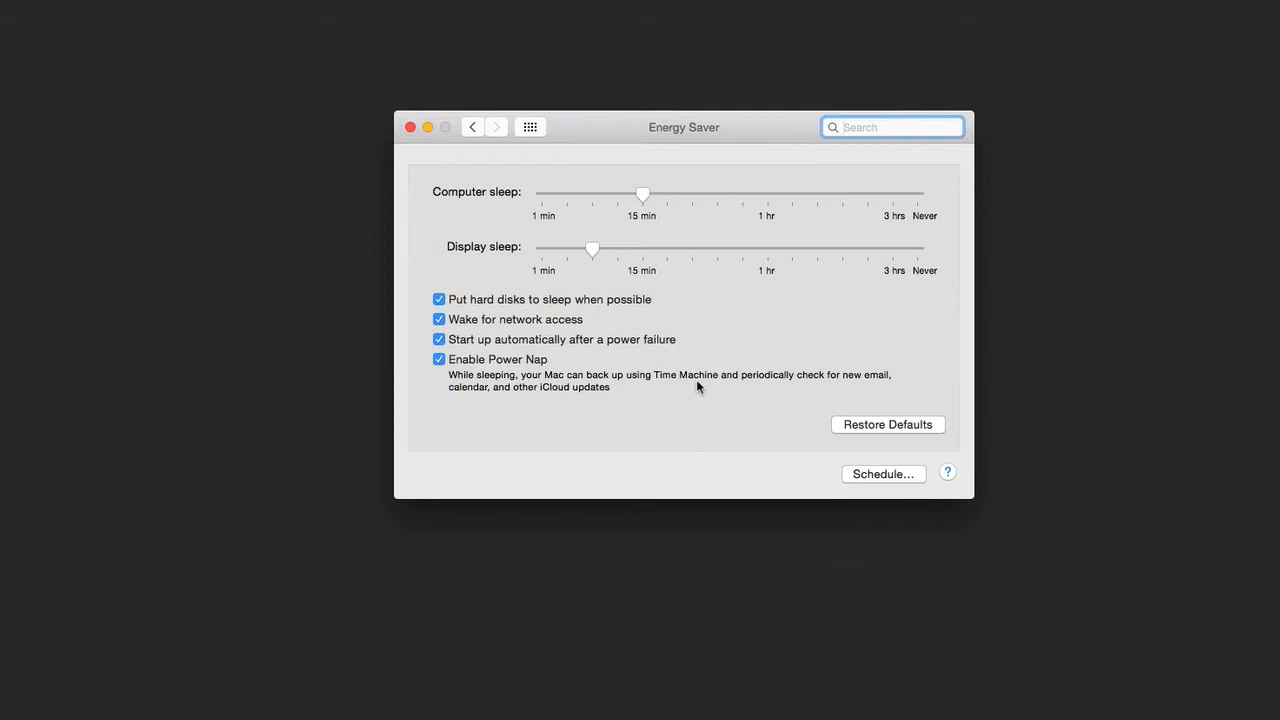
{"action": "left_click", "coordinate": [890, 127]}
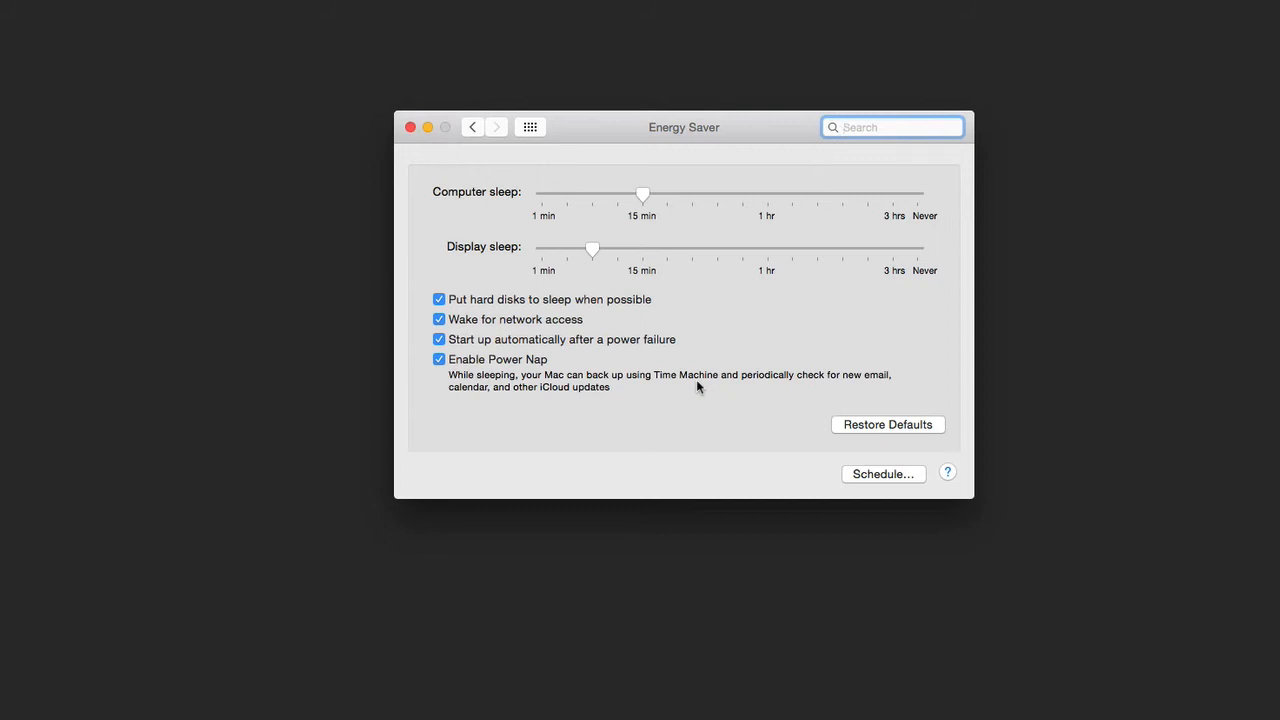
{"action": "mouse_move", "coordinate": [535, 405]}
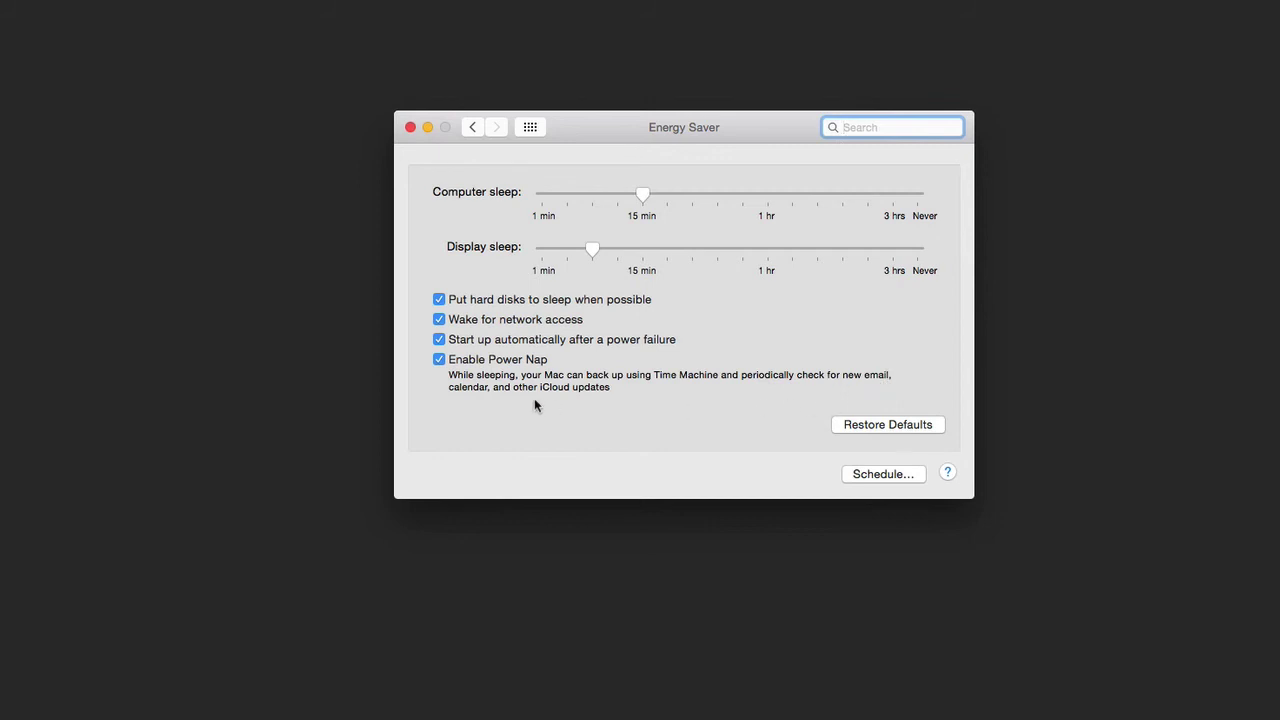
{"action": "left_click", "coordinate": [890, 127]}
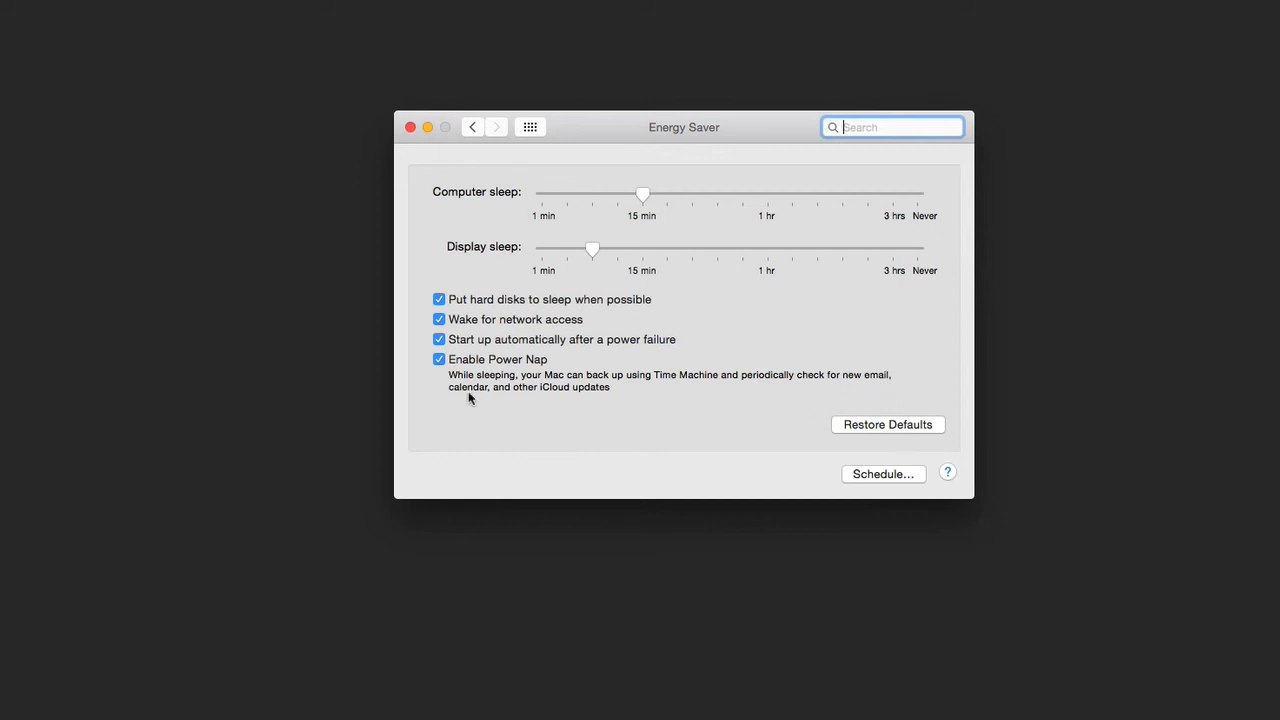